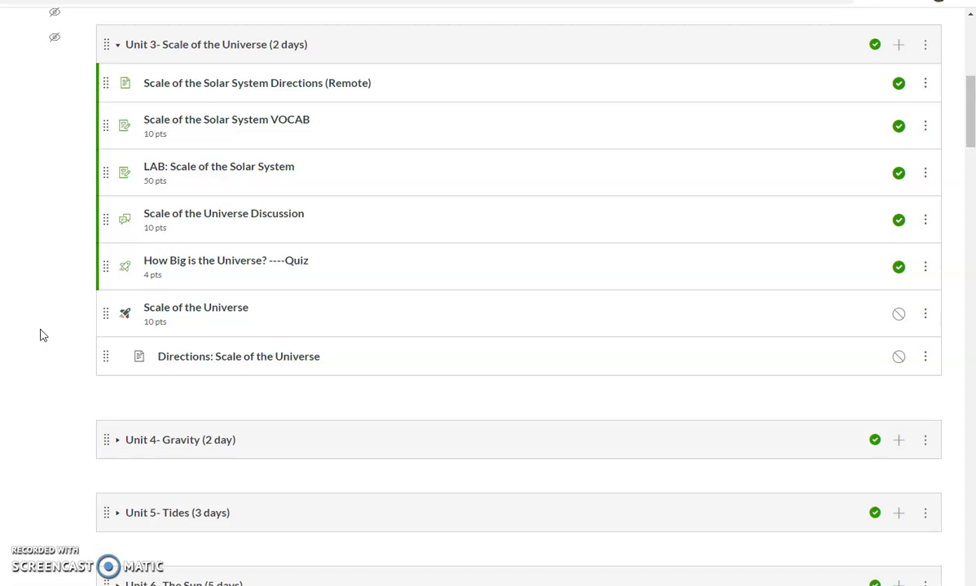
mouse_move(29, 306)
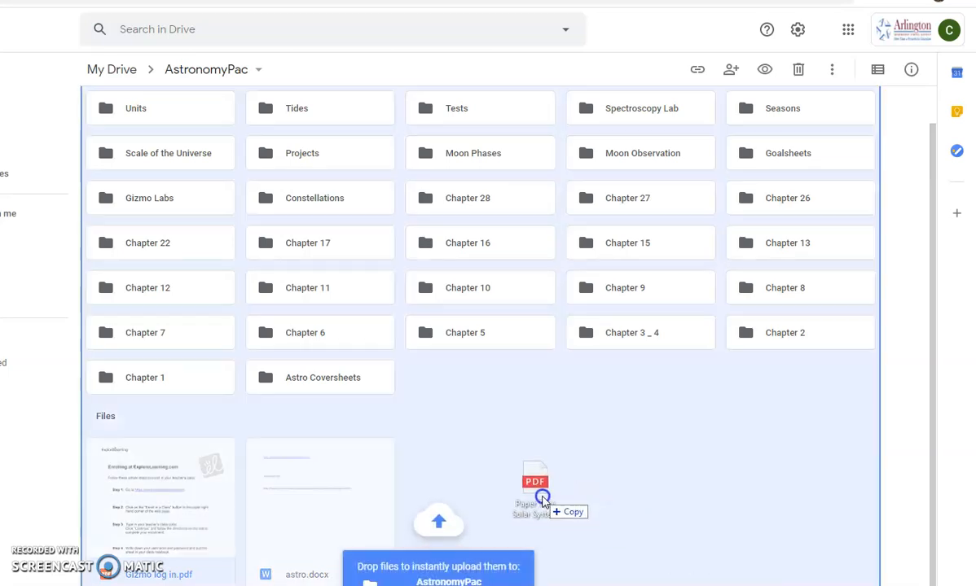
Step: Drop the Paper Tape Solar System PDF into the AstronomyPac folder
drag(534, 485, 534, 484)
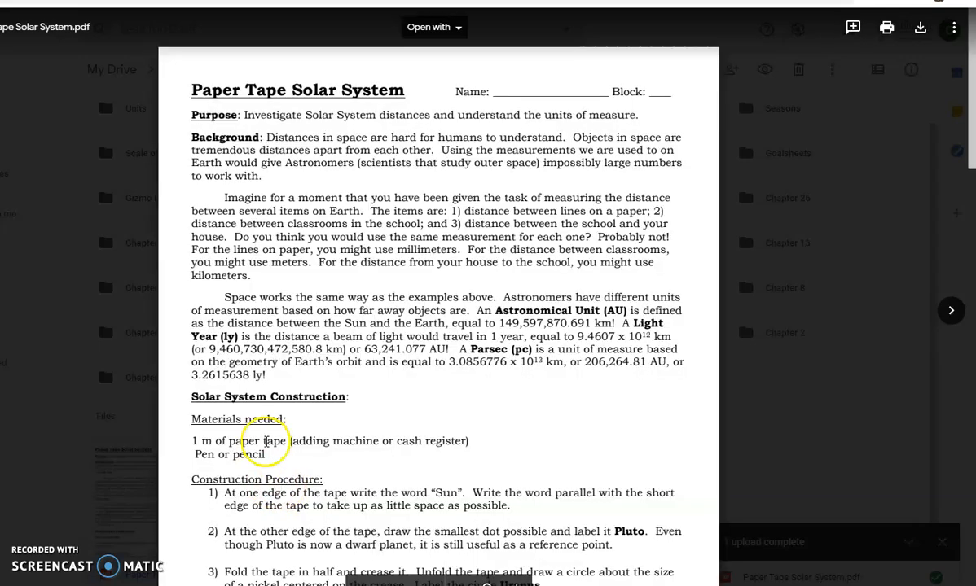
mouse_move(953, 27)
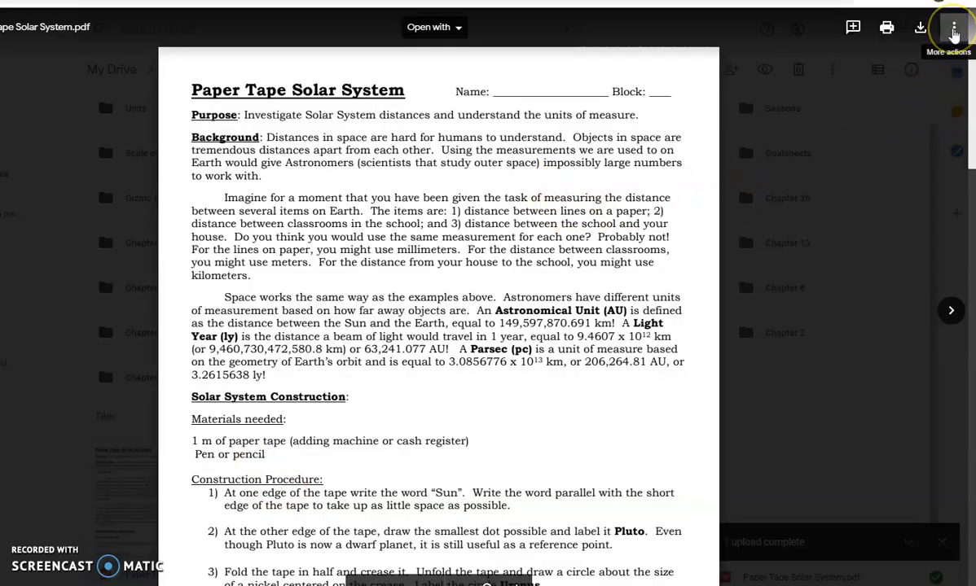
Step: From the PDF preview's More actions menu, choose Embed item
click(953, 27)
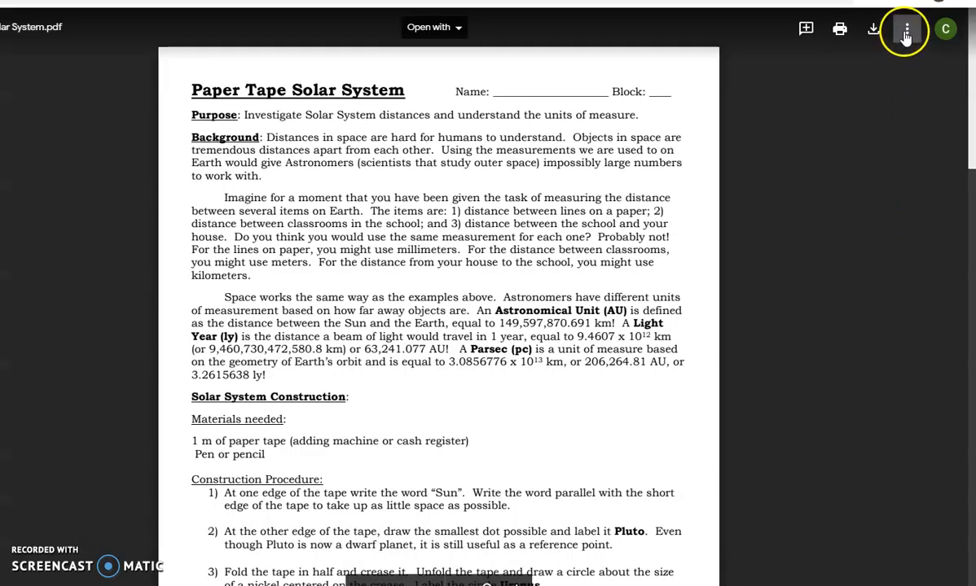
click(906, 29)
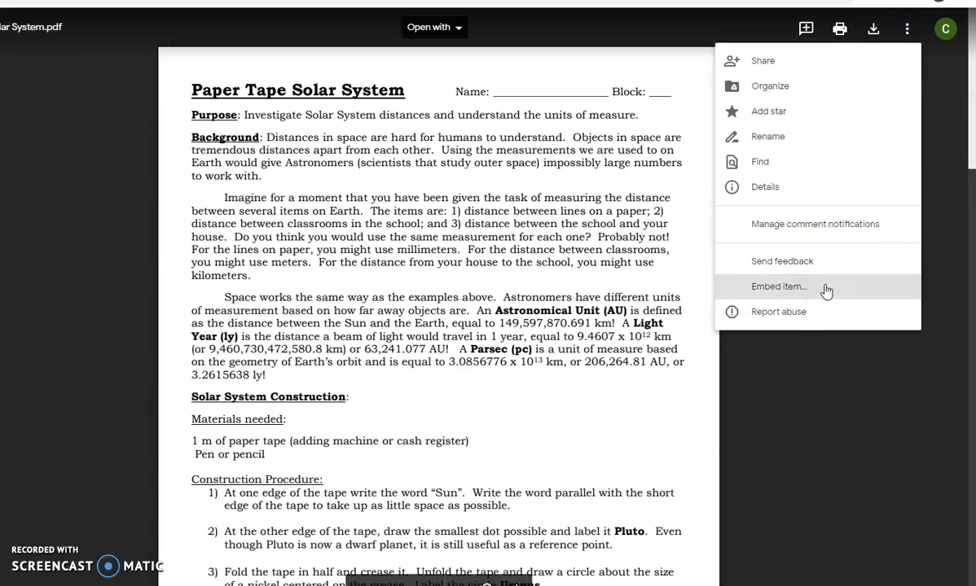
click(778, 287)
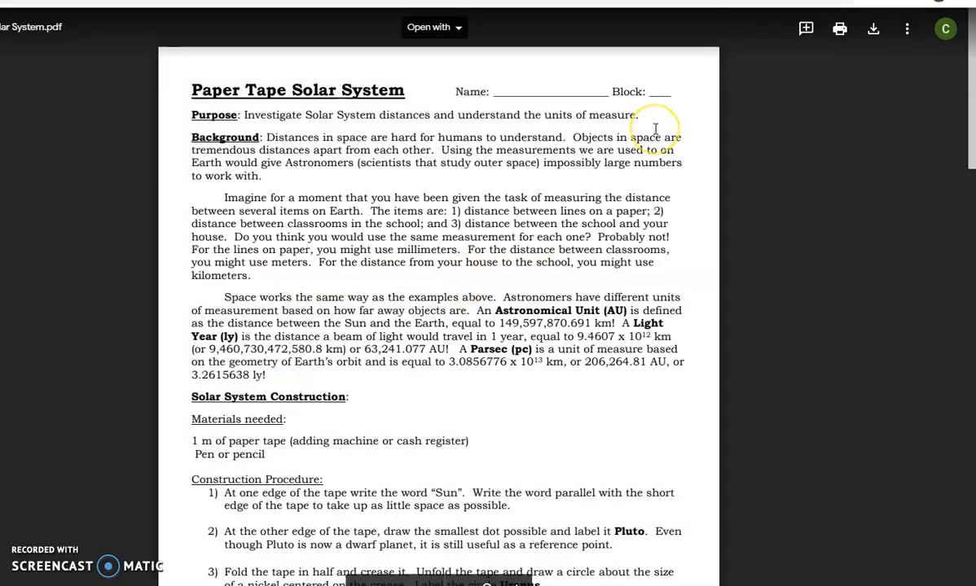
mouse_move(537, 64)
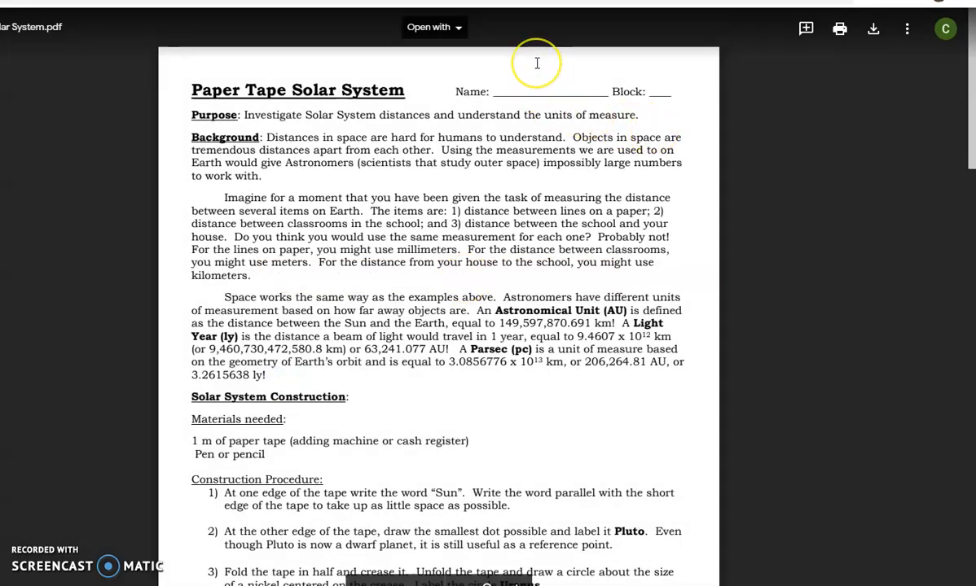
mouse_move(537, 63)
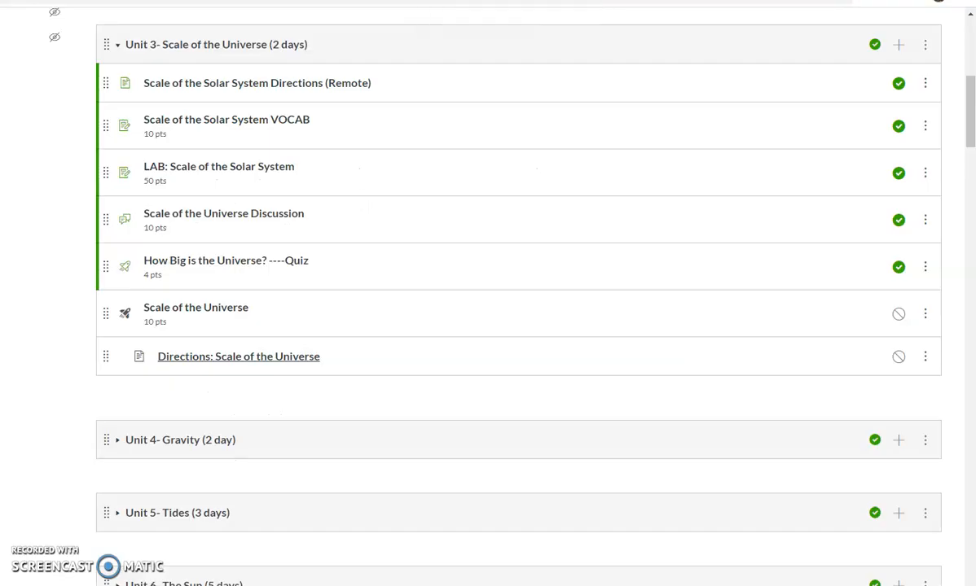
mouse_move(898, 44)
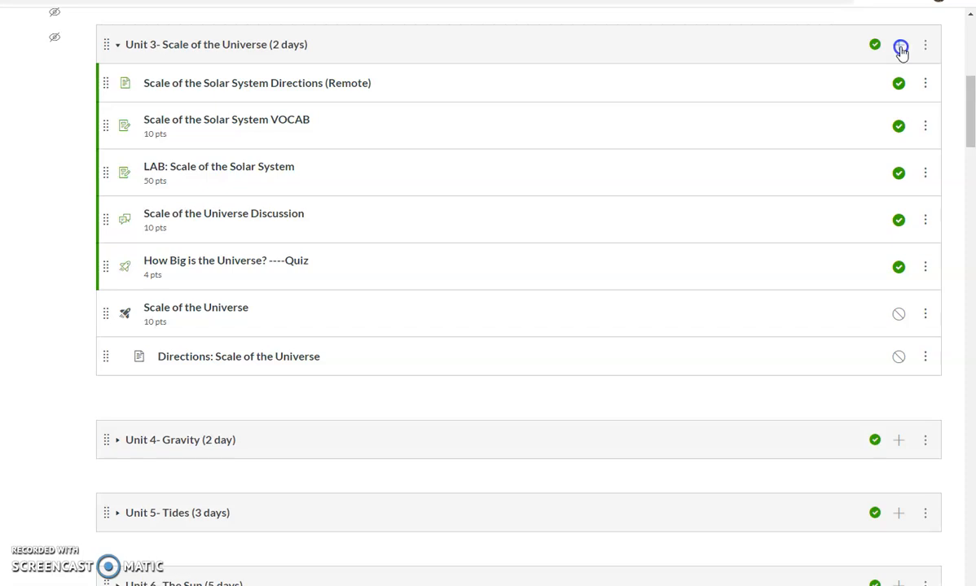
Step: Add a New Page named 'embed astronomy' to the Unit 3 module and open it
click(900, 44)
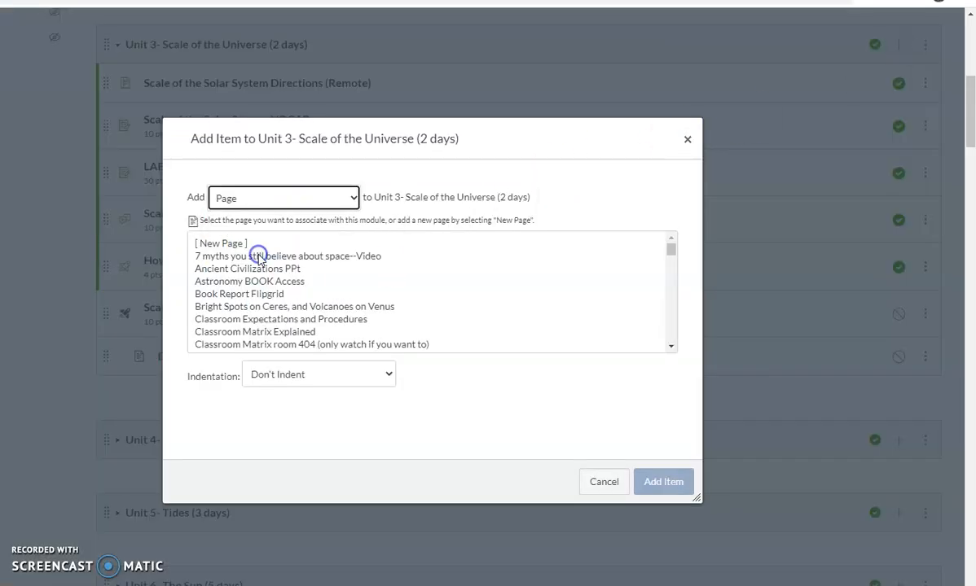
click(220, 243)
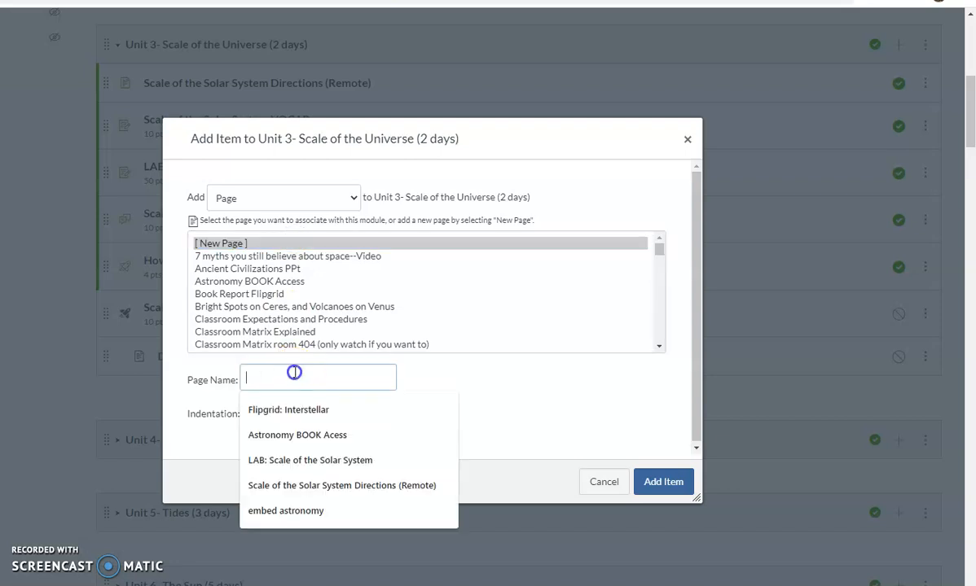
click(286, 511)
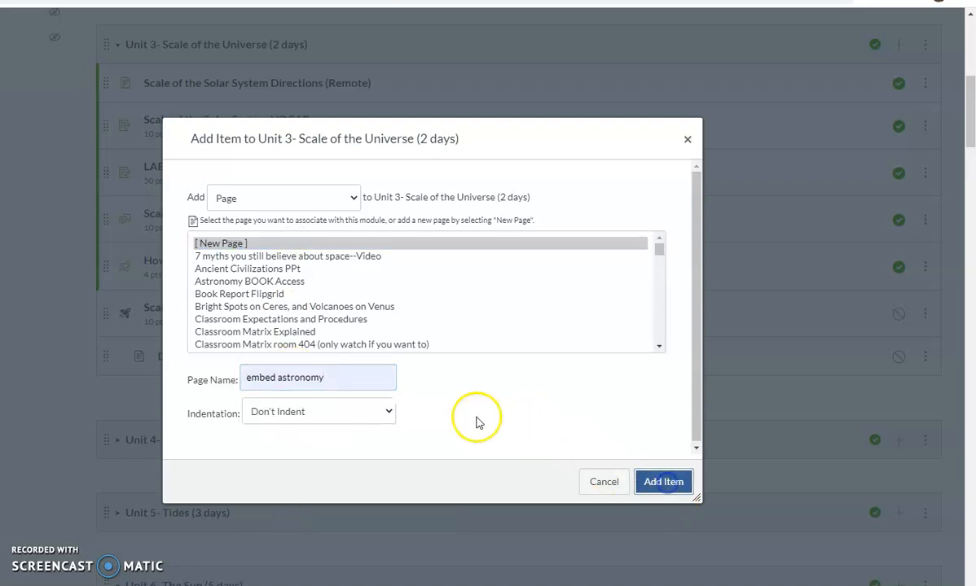
click(663, 481)
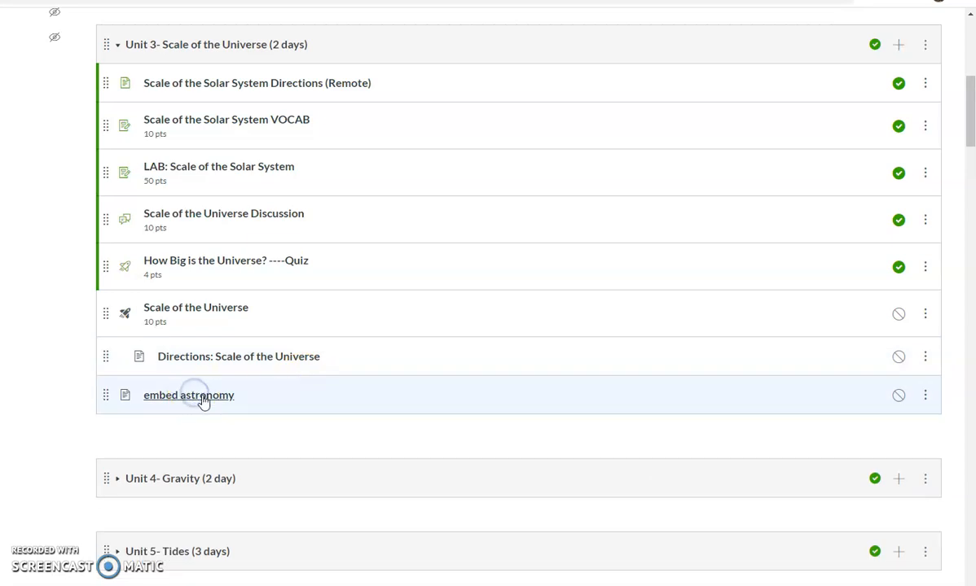
click(189, 395)
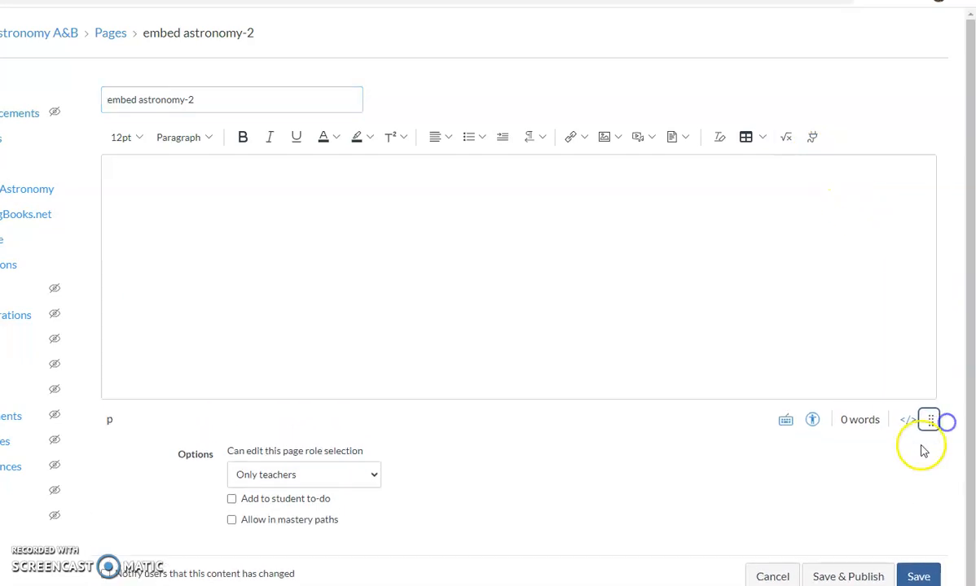
mouse_move(907, 425)
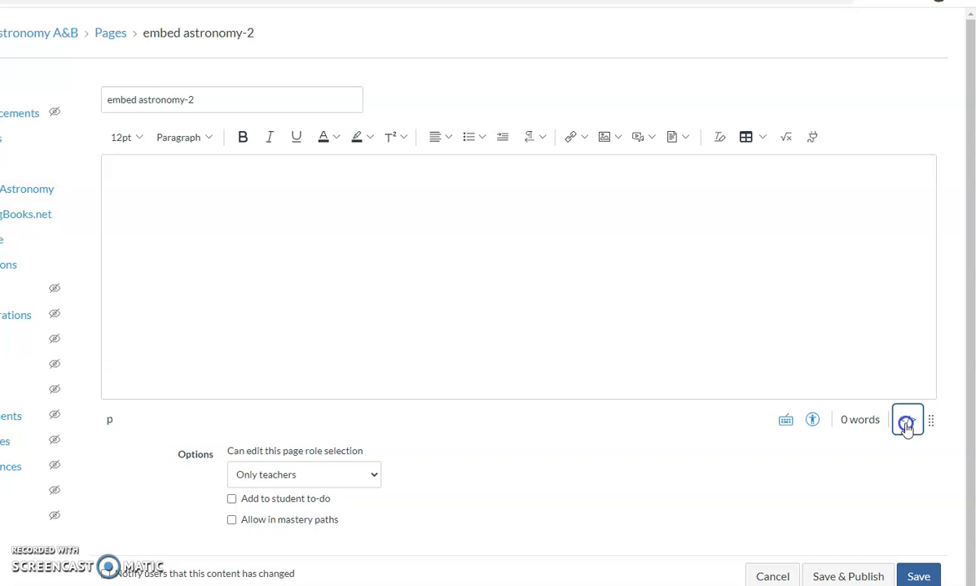
Step: Paste the Drive iframe code into the page's HTML view and save
click(906, 420)
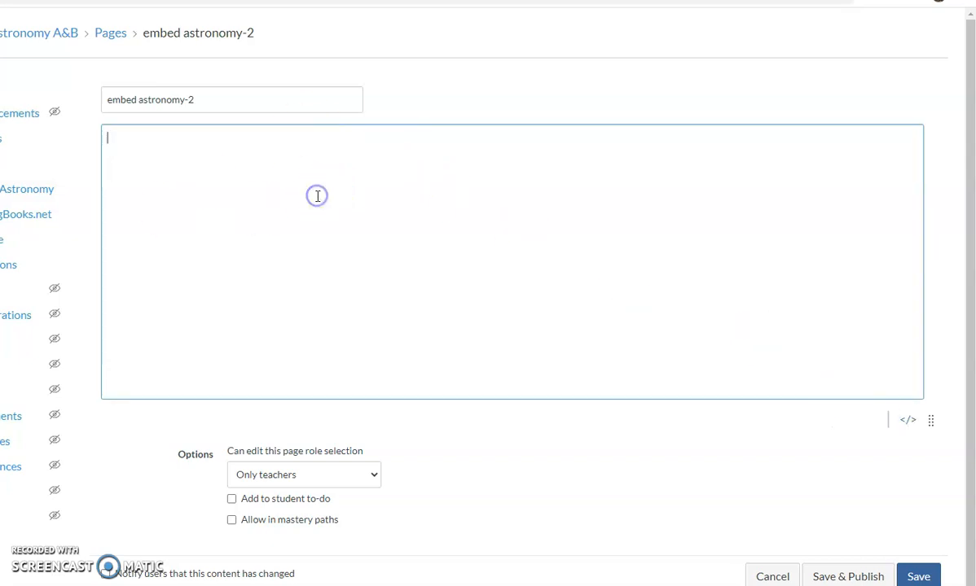
right_click(331, 199)
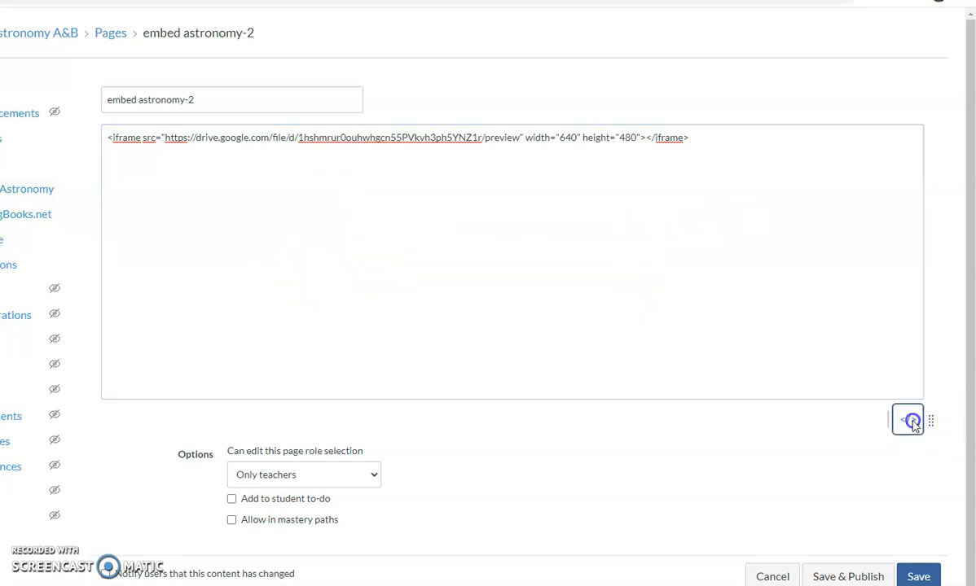
click(908, 419)
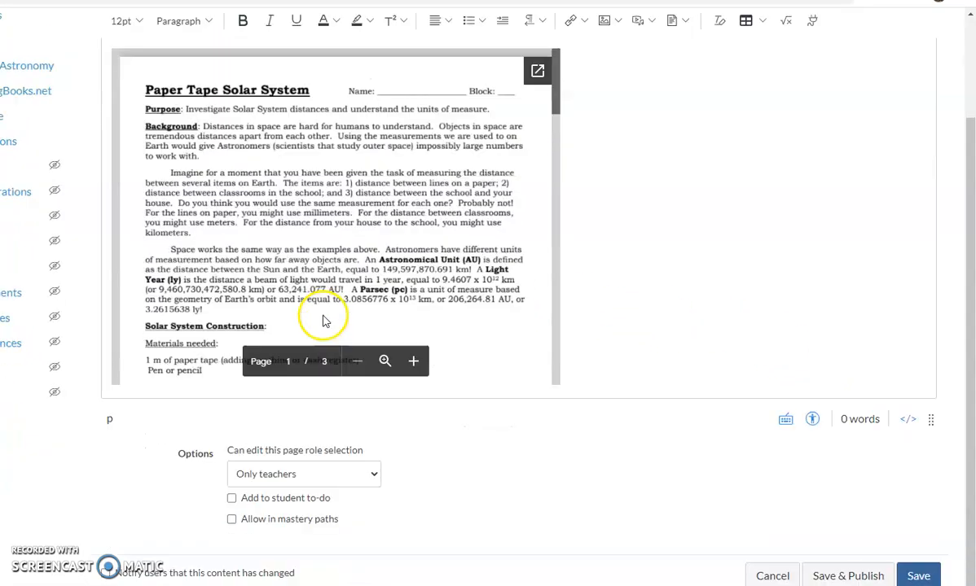
click(918, 576)
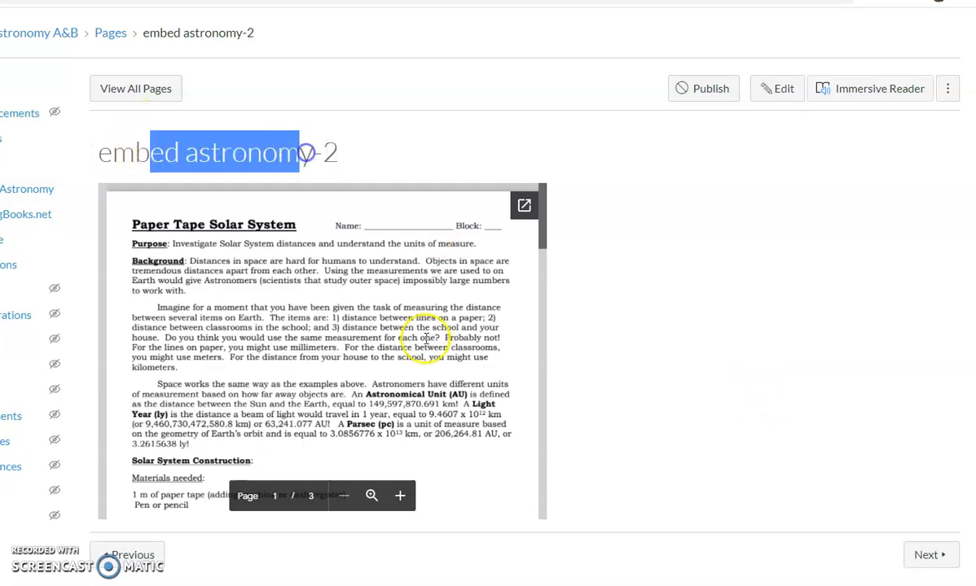
Step: Scroll down the saved page to view the embedded Paper Tape Solar System PDF
scroll(down, 3)
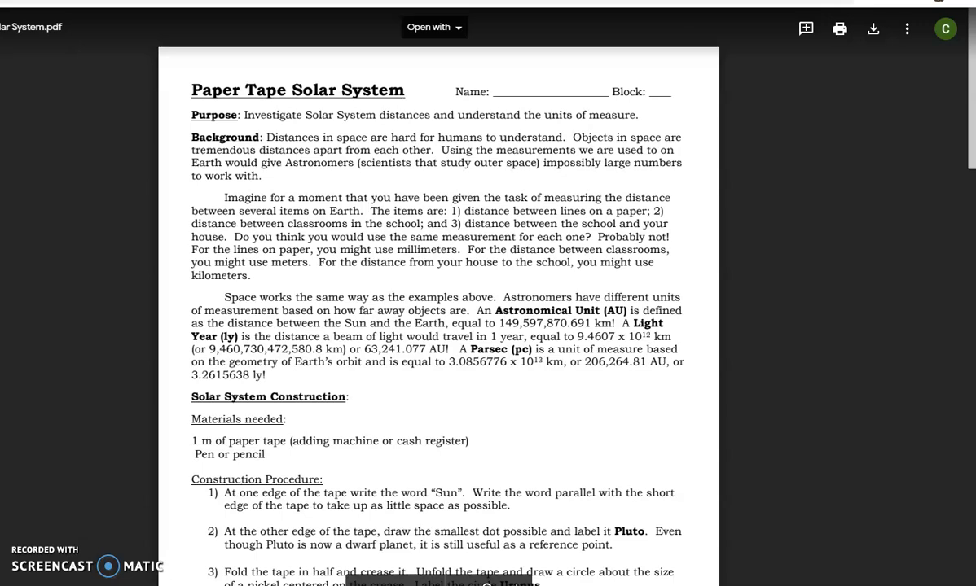
Step: Set the PDF's link access to 'Anyone with the link' as Viewer
click(906, 29)
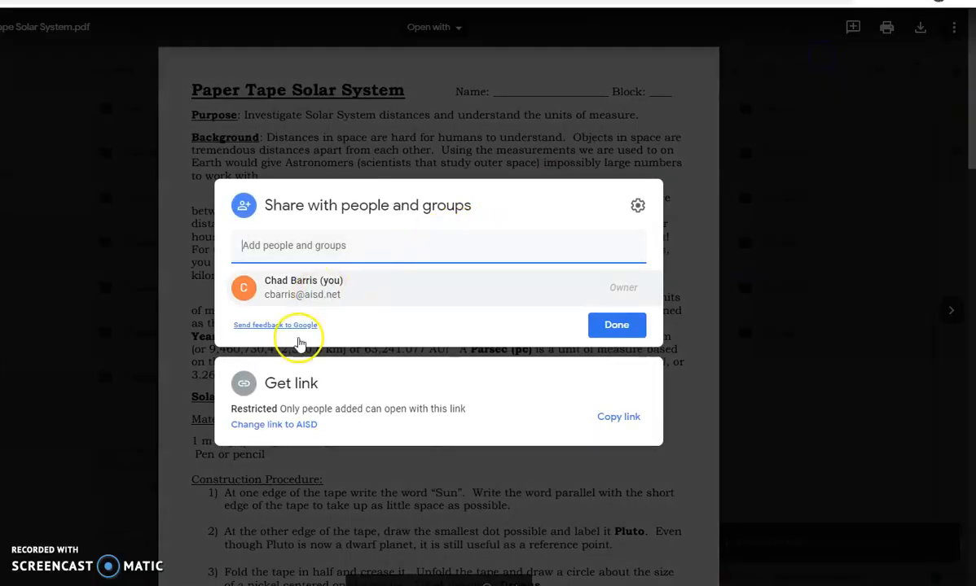
mouse_move(254, 407)
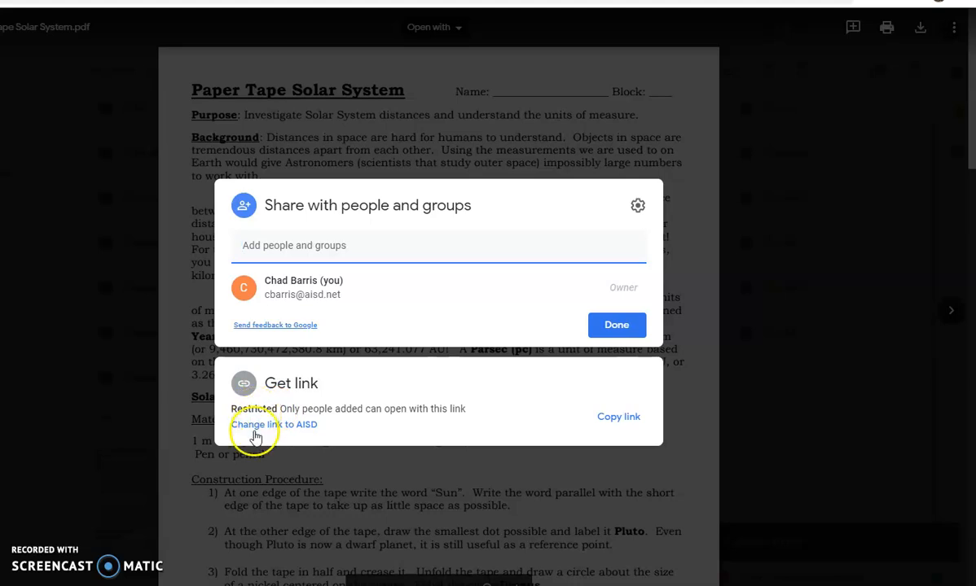
click(256, 425)
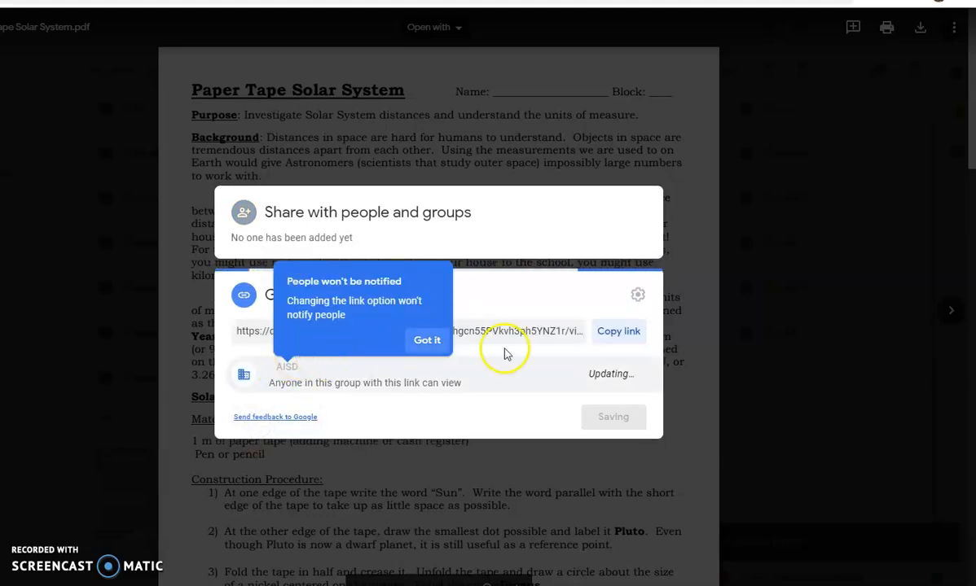
click(609, 352)
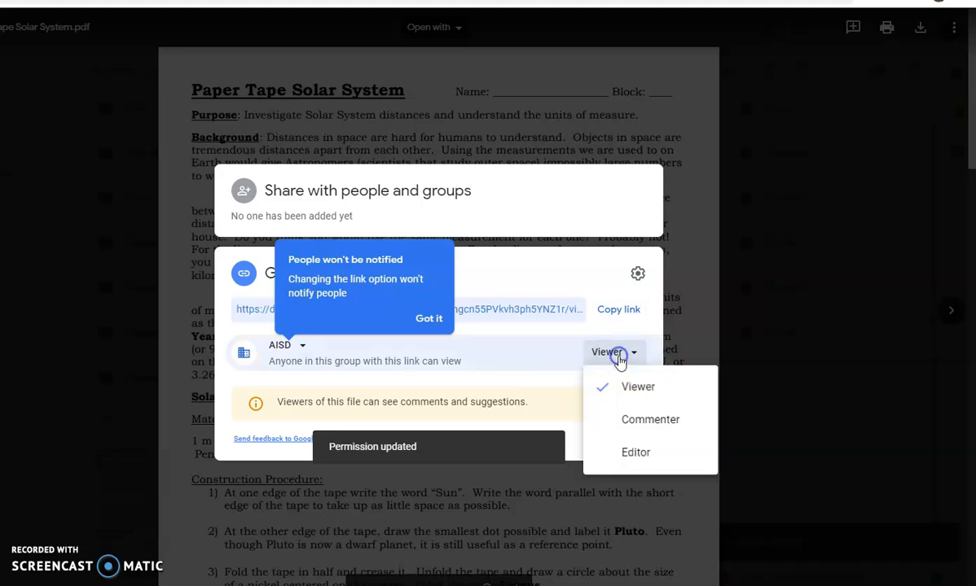
click(303, 344)
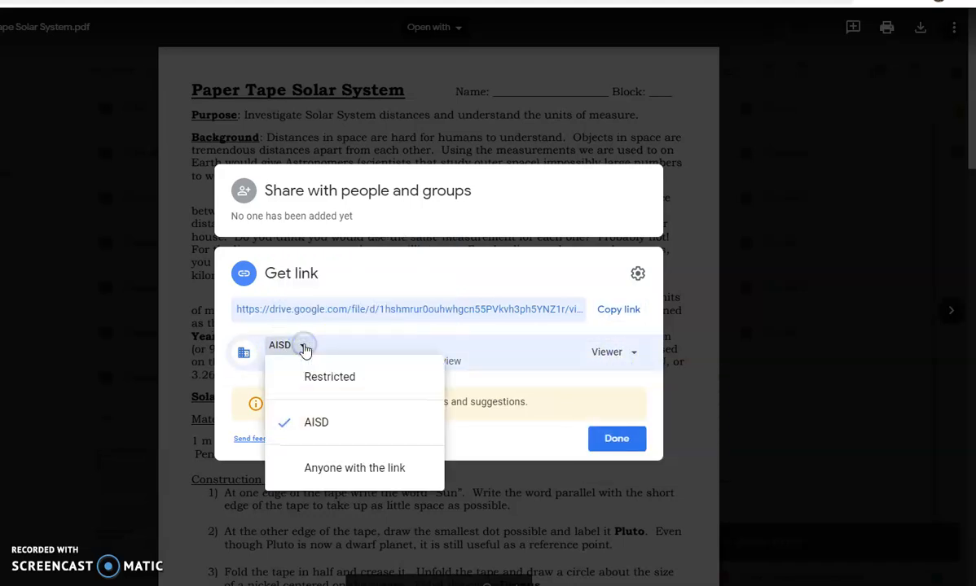
mouse_move(329, 376)
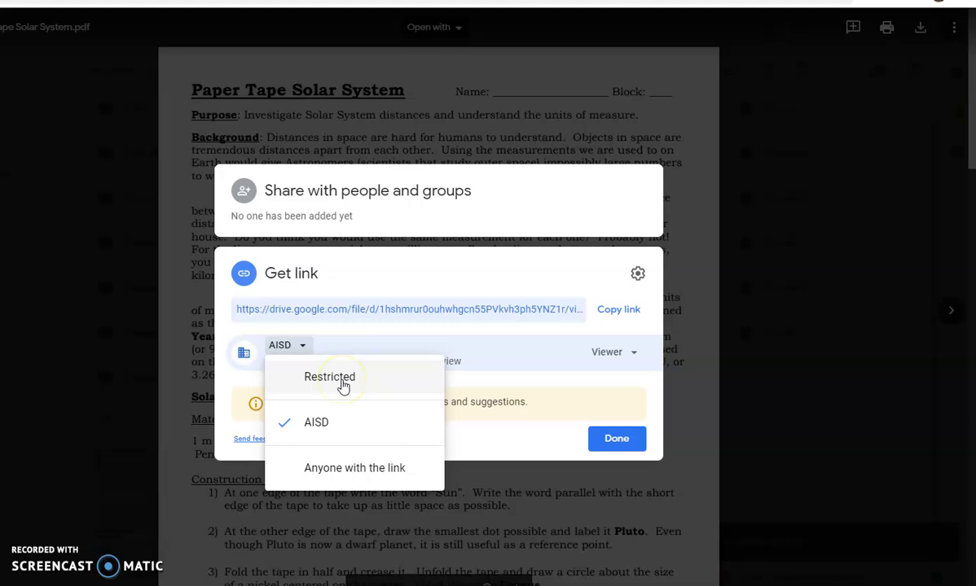
mouse_move(364, 468)
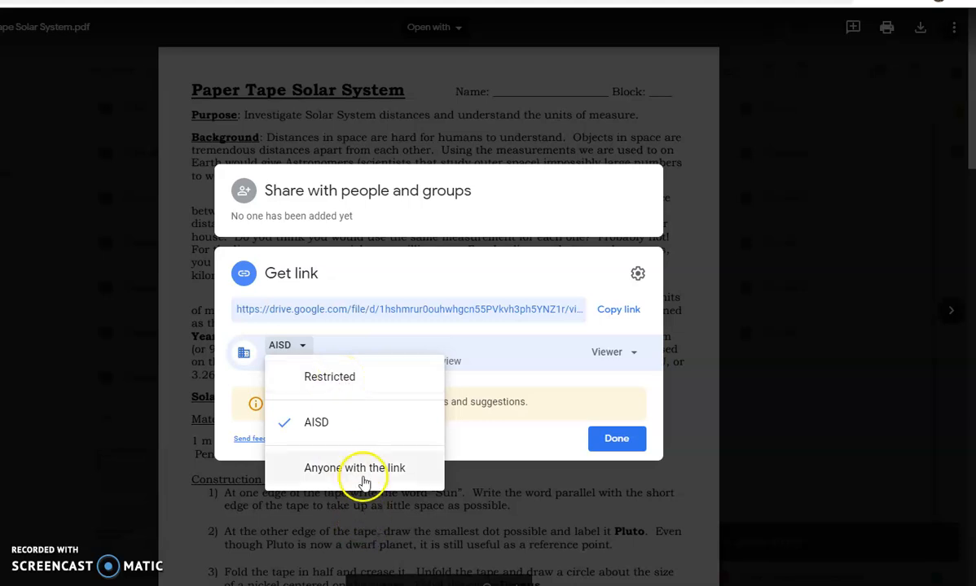
click(354, 468)
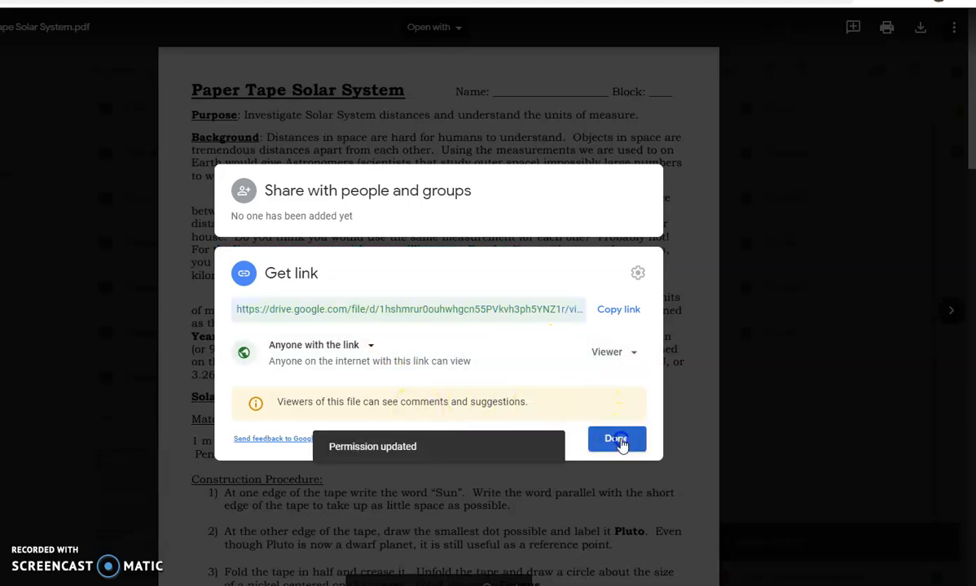
click(616, 438)
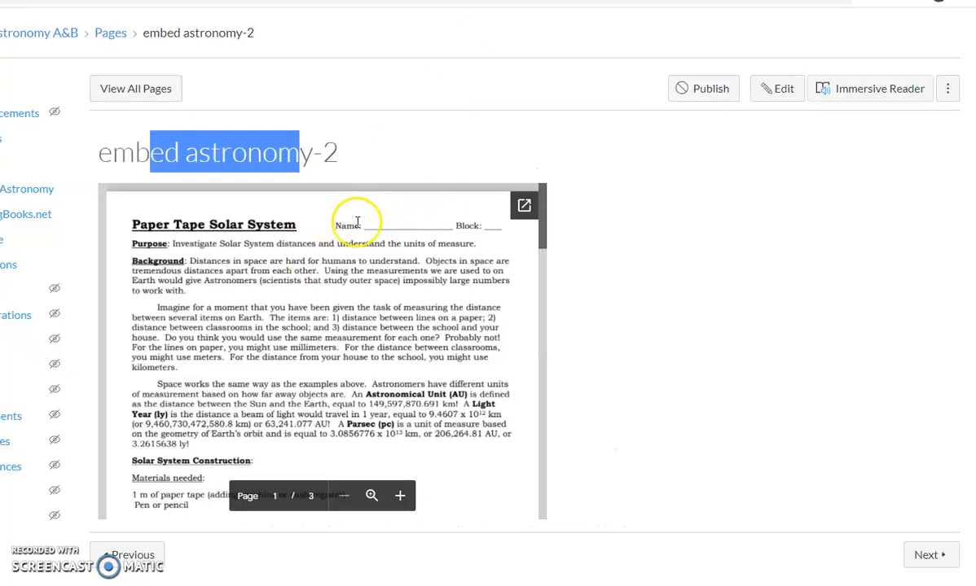
mouse_move(329, 275)
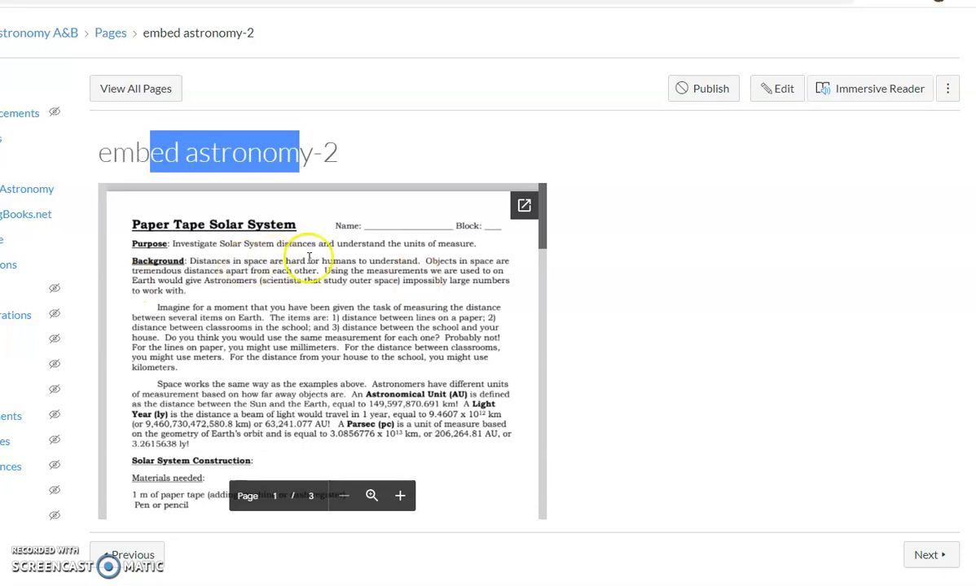
mouse_move(668, 330)
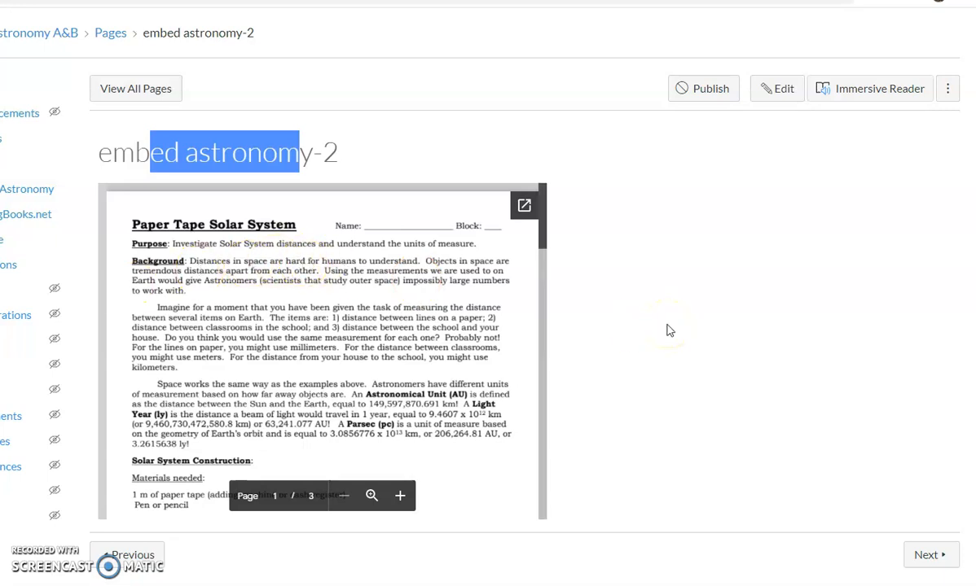
mouse_move(648, 297)
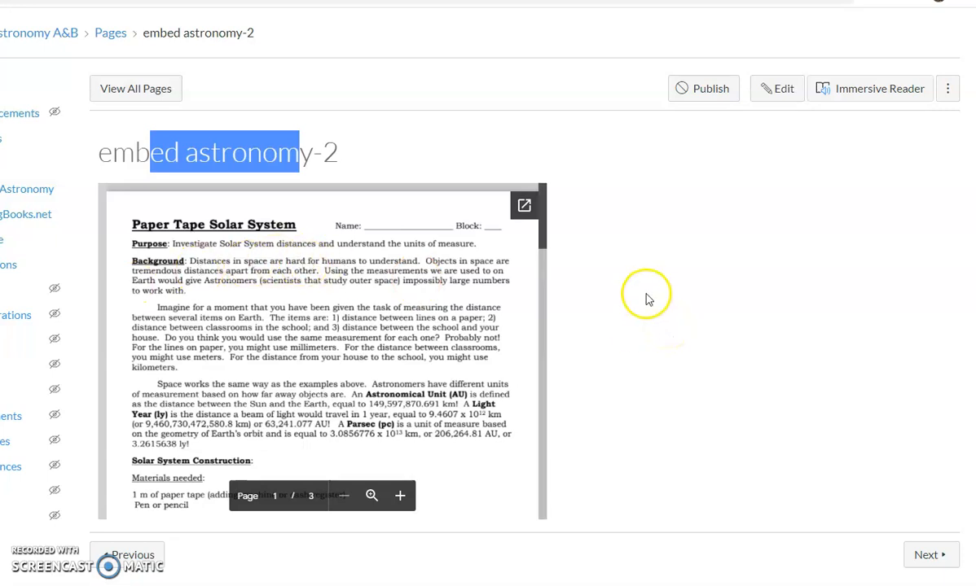